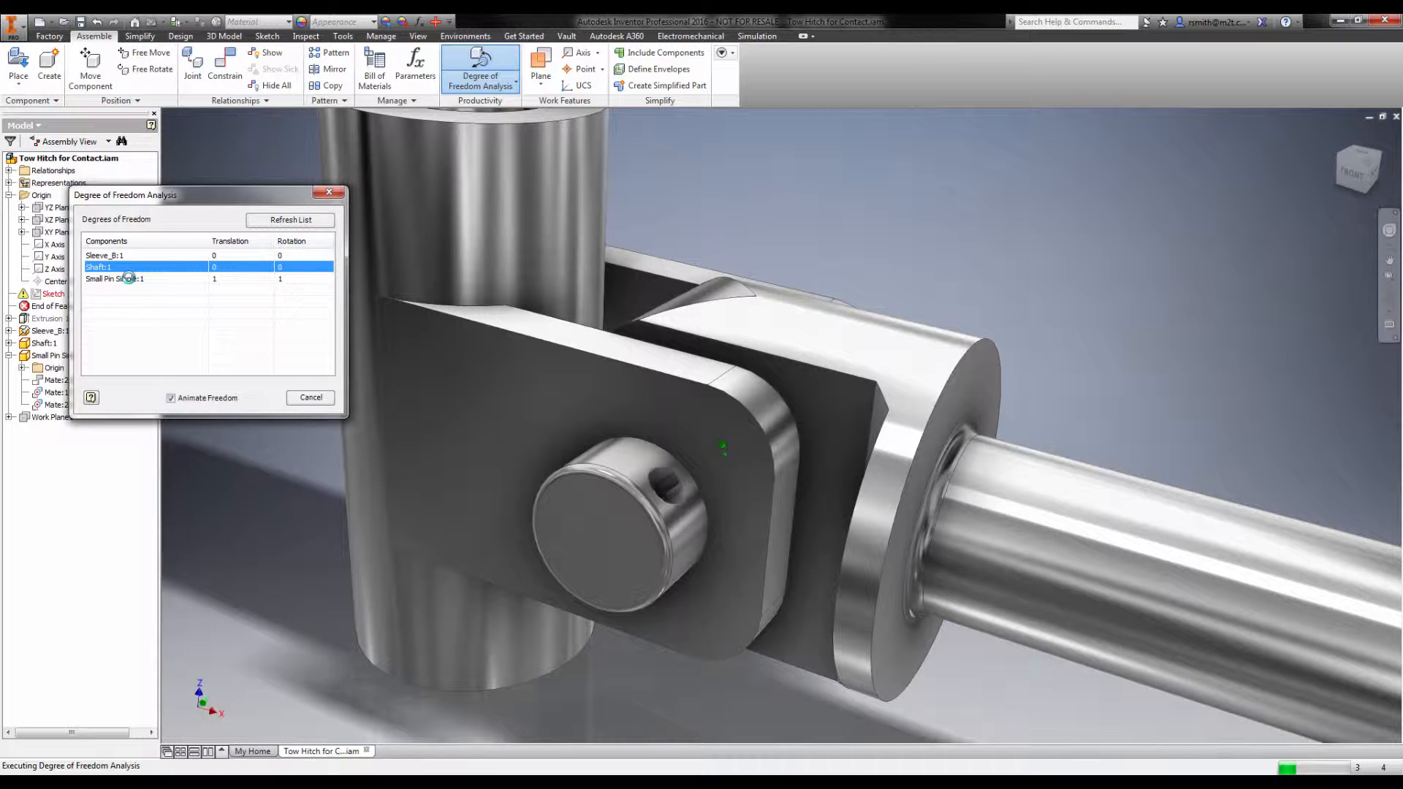
# Animate the Small Pin's remaining freedom: one translation and one rotation
pyautogui.click(114, 278)
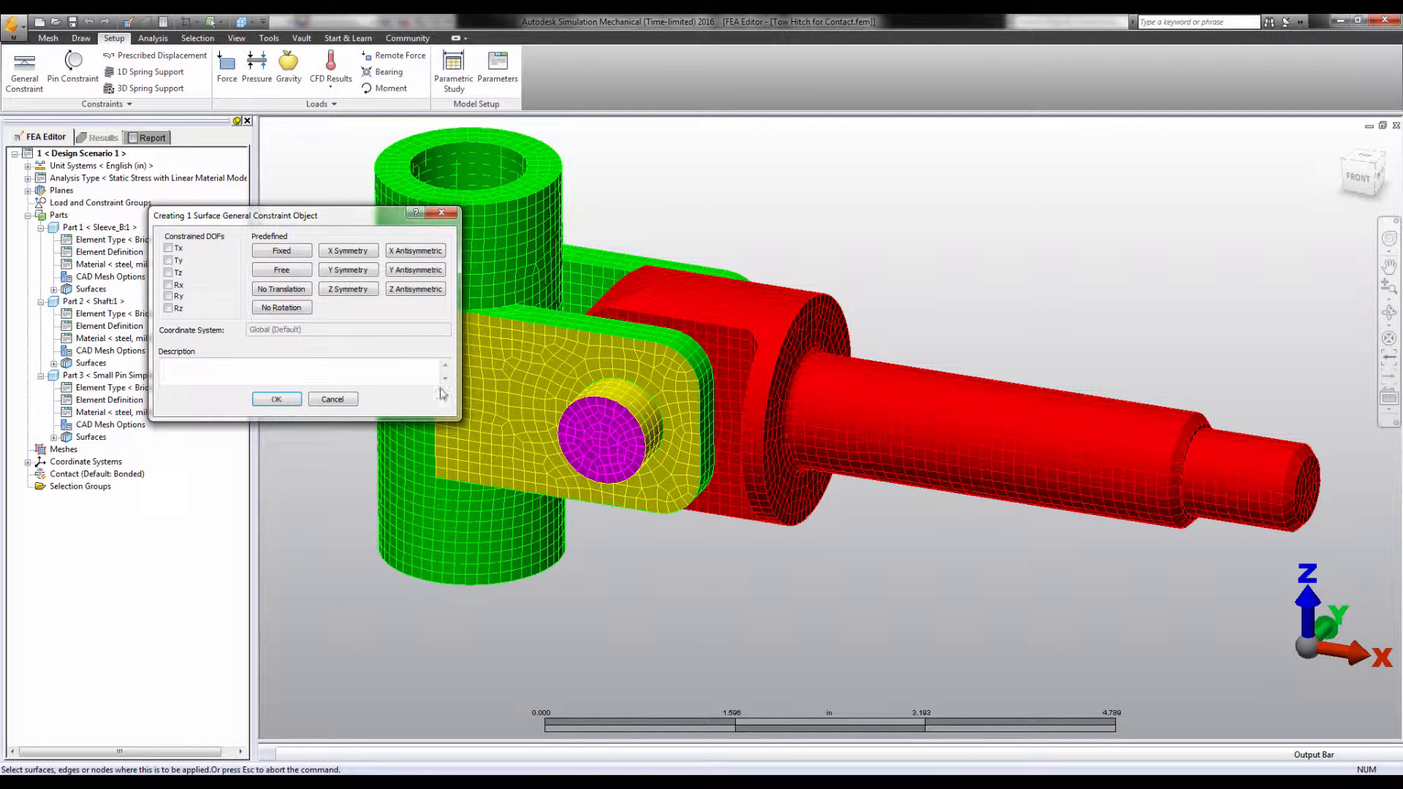
# Set a Fixed constraint on the pin end face, then cancel it and deselect
pyautogui.click(281, 250)
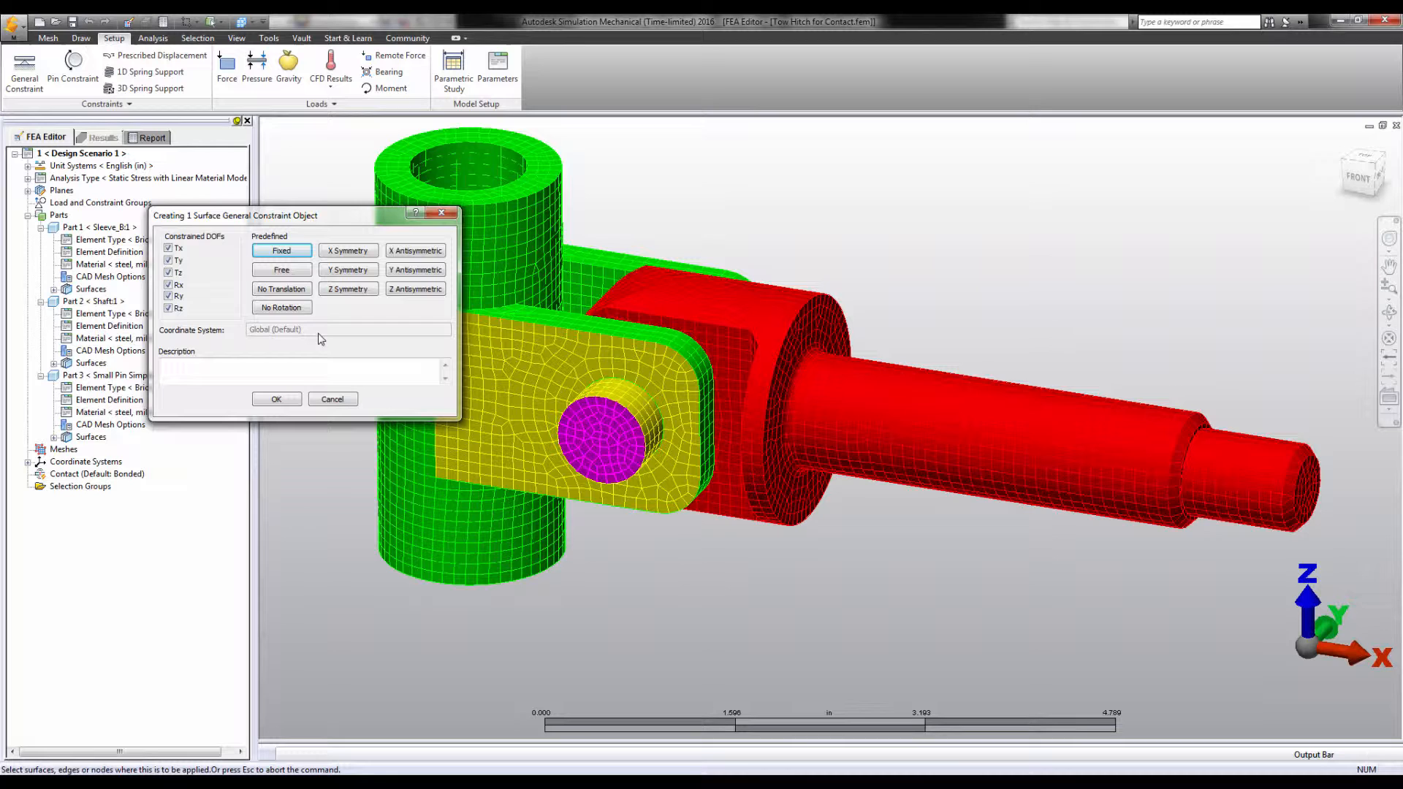
pyautogui.moveTo(338, 416)
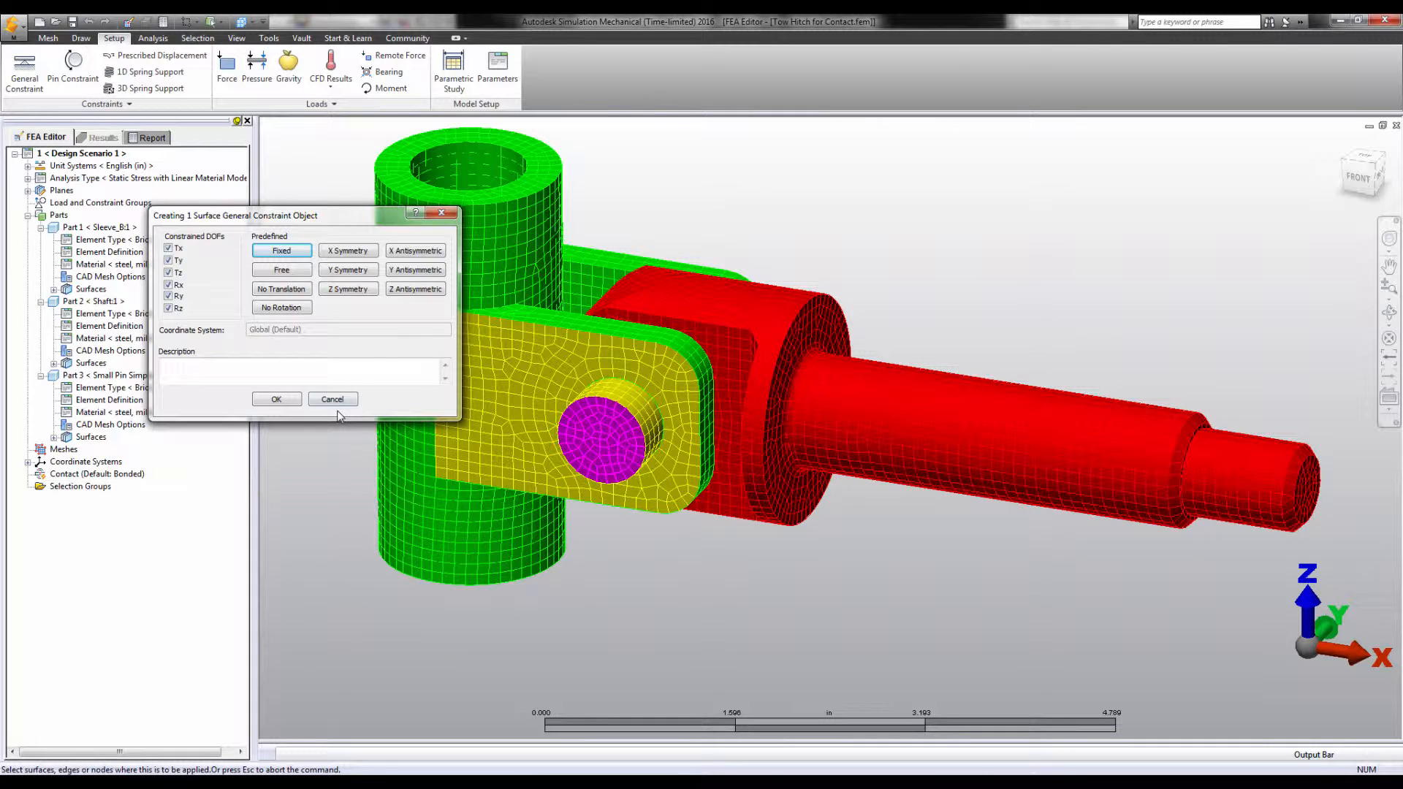
pyautogui.click(331, 398)
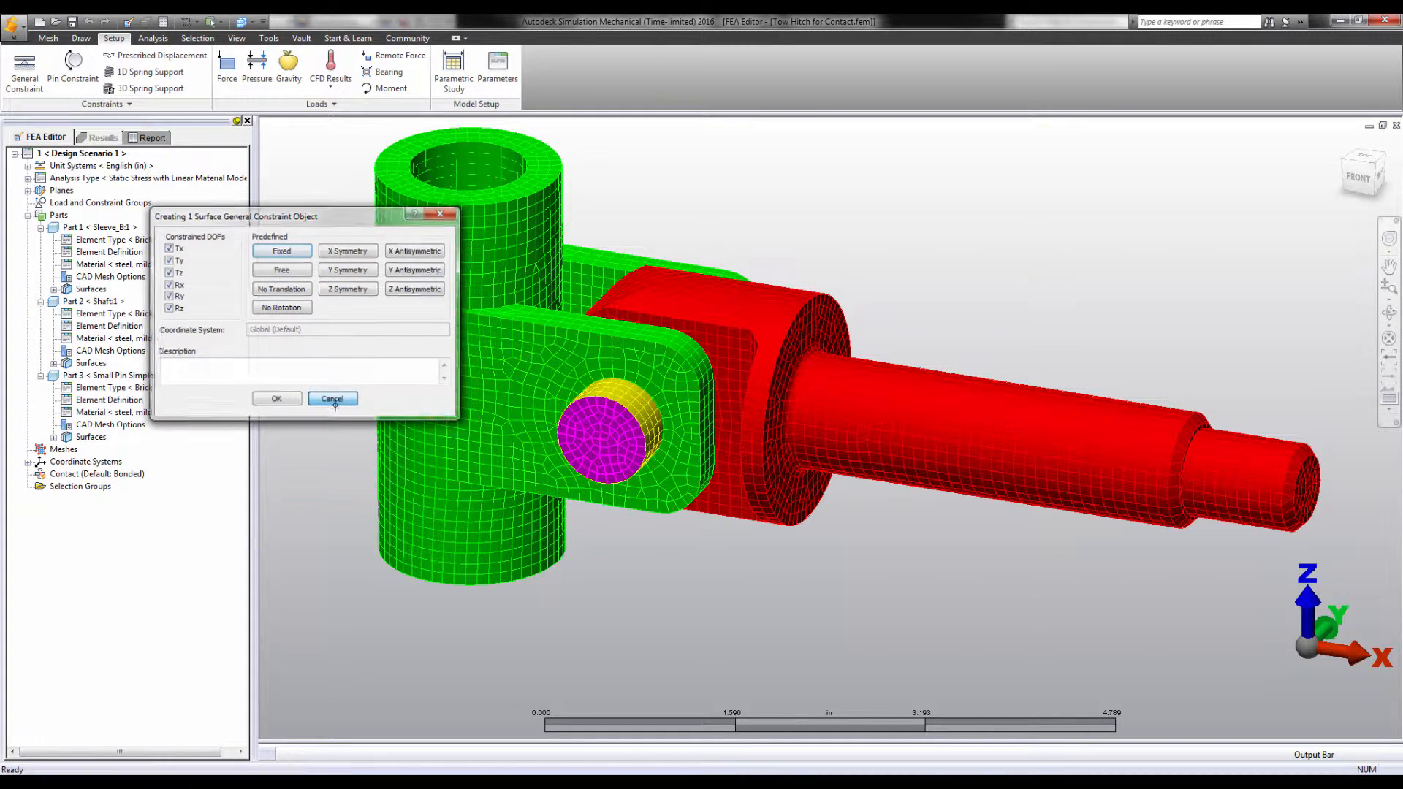
pyautogui.click(332, 398)
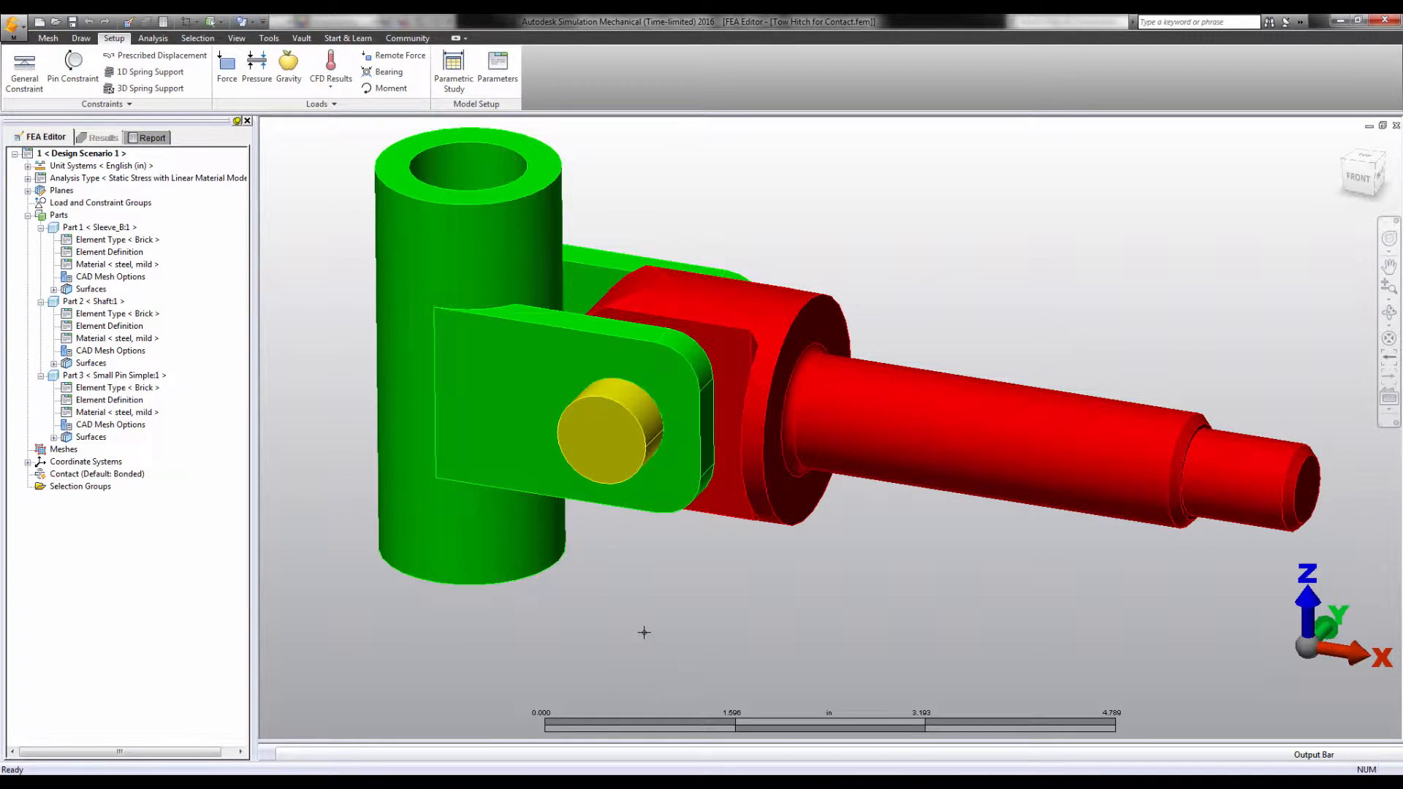
# Apply a Tz-only general constraint to the small pin edge
pyautogui.scroll(3)
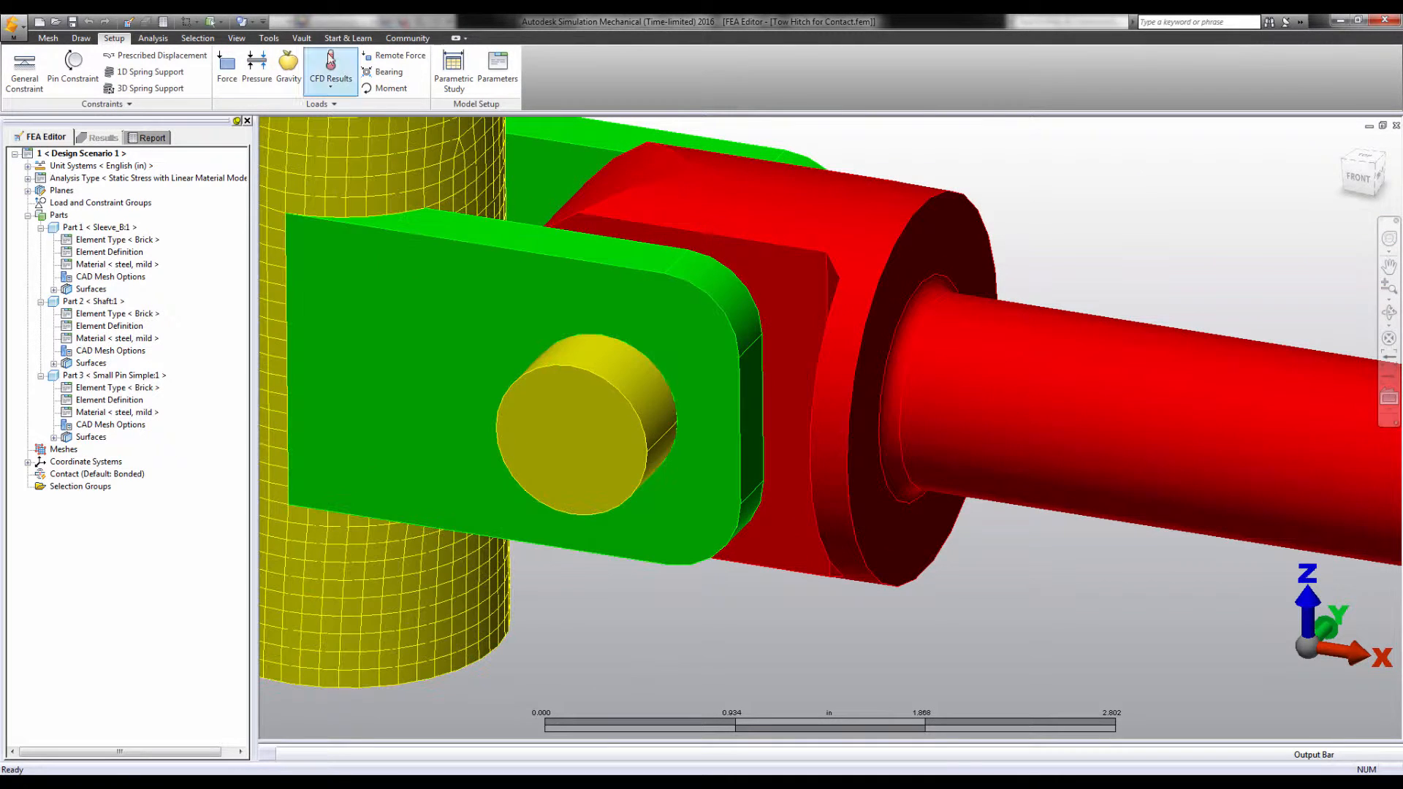
pyautogui.click(197, 37)
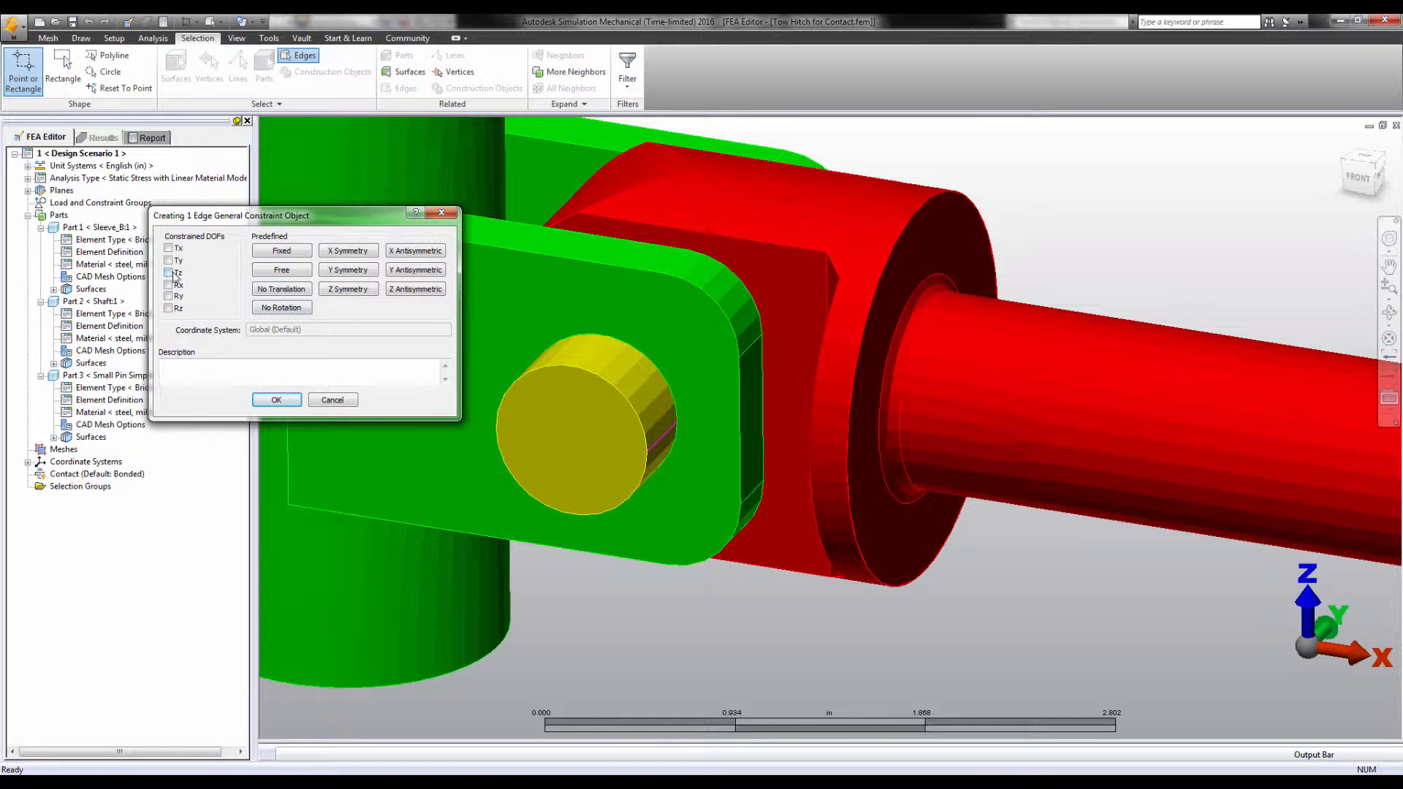
pyautogui.click(168, 272)
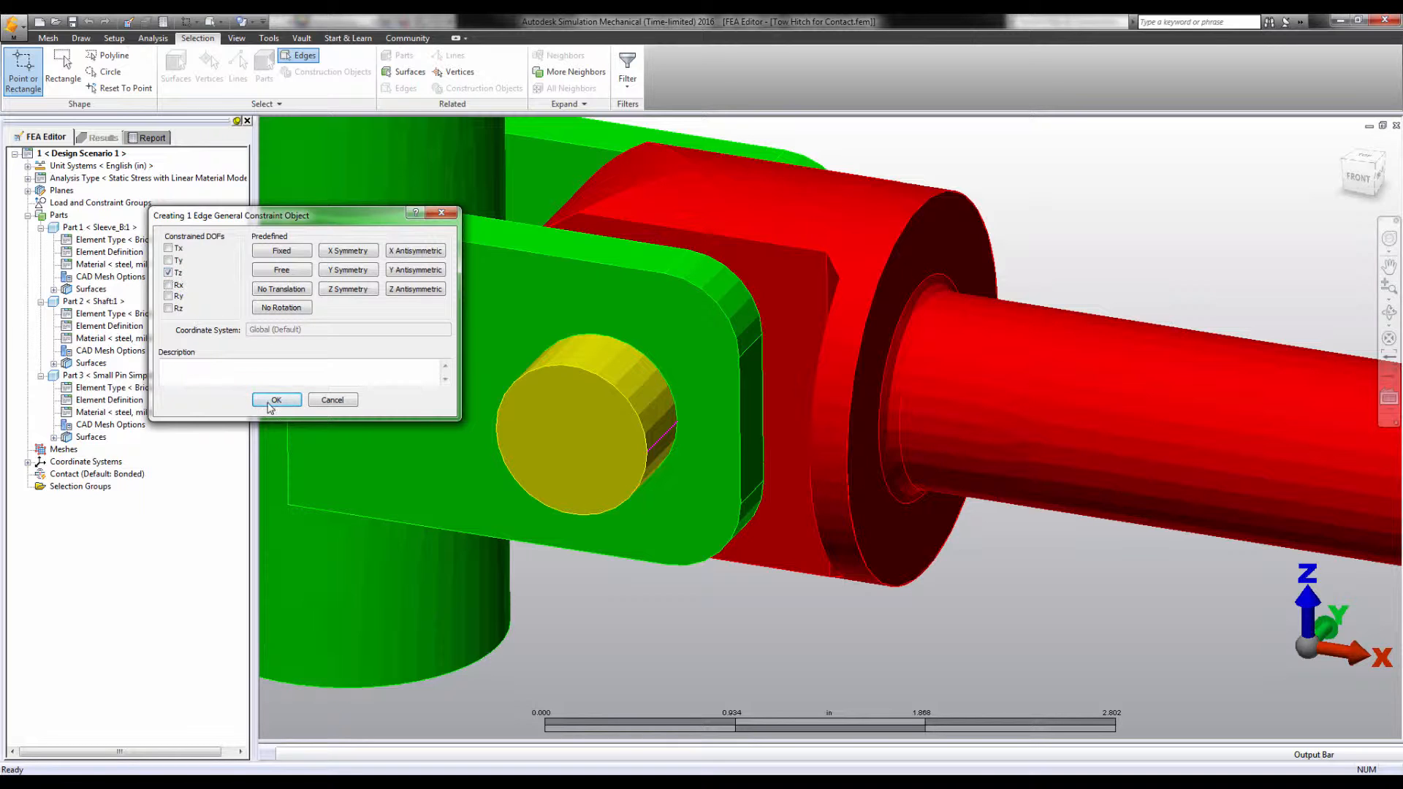
pyautogui.click(276, 400)
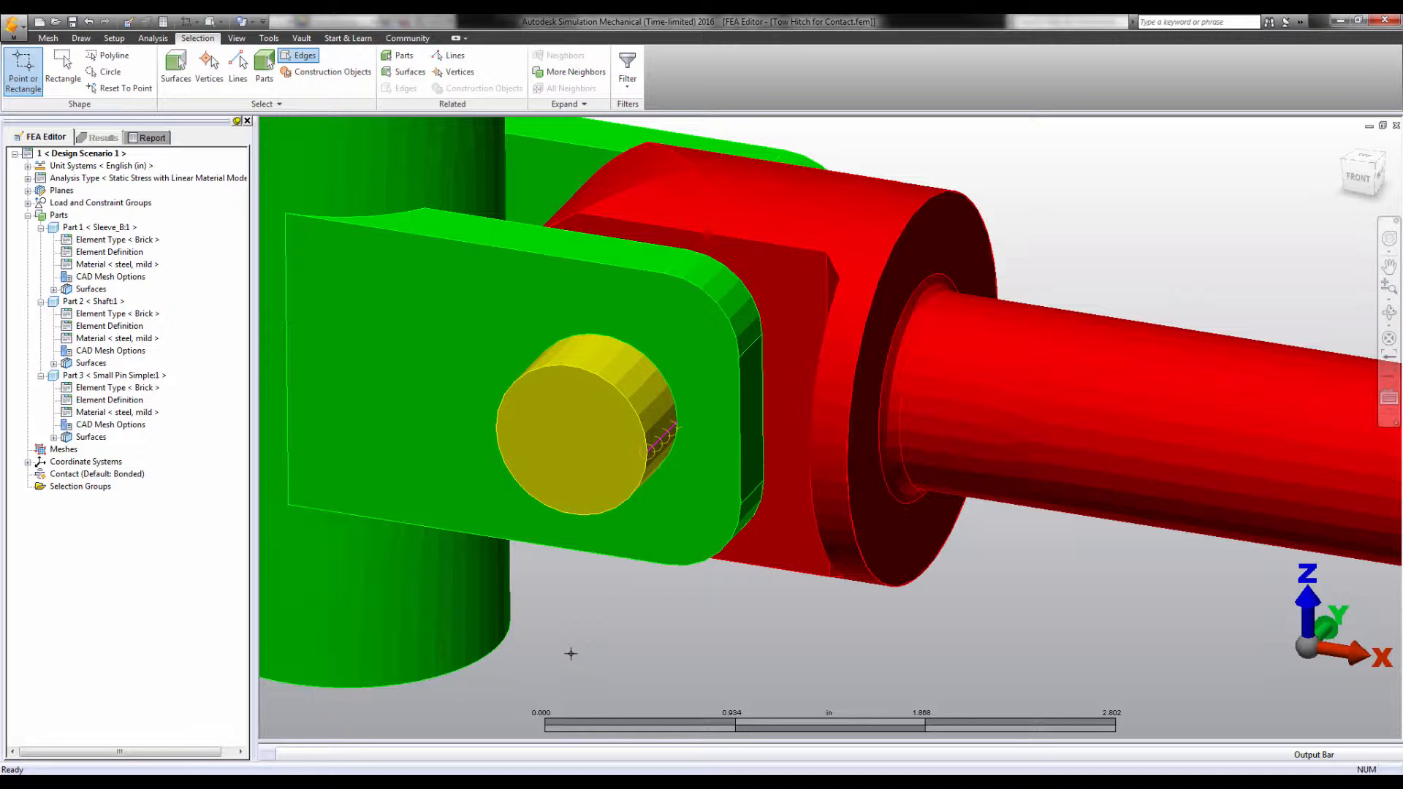
pyautogui.click(235, 37)
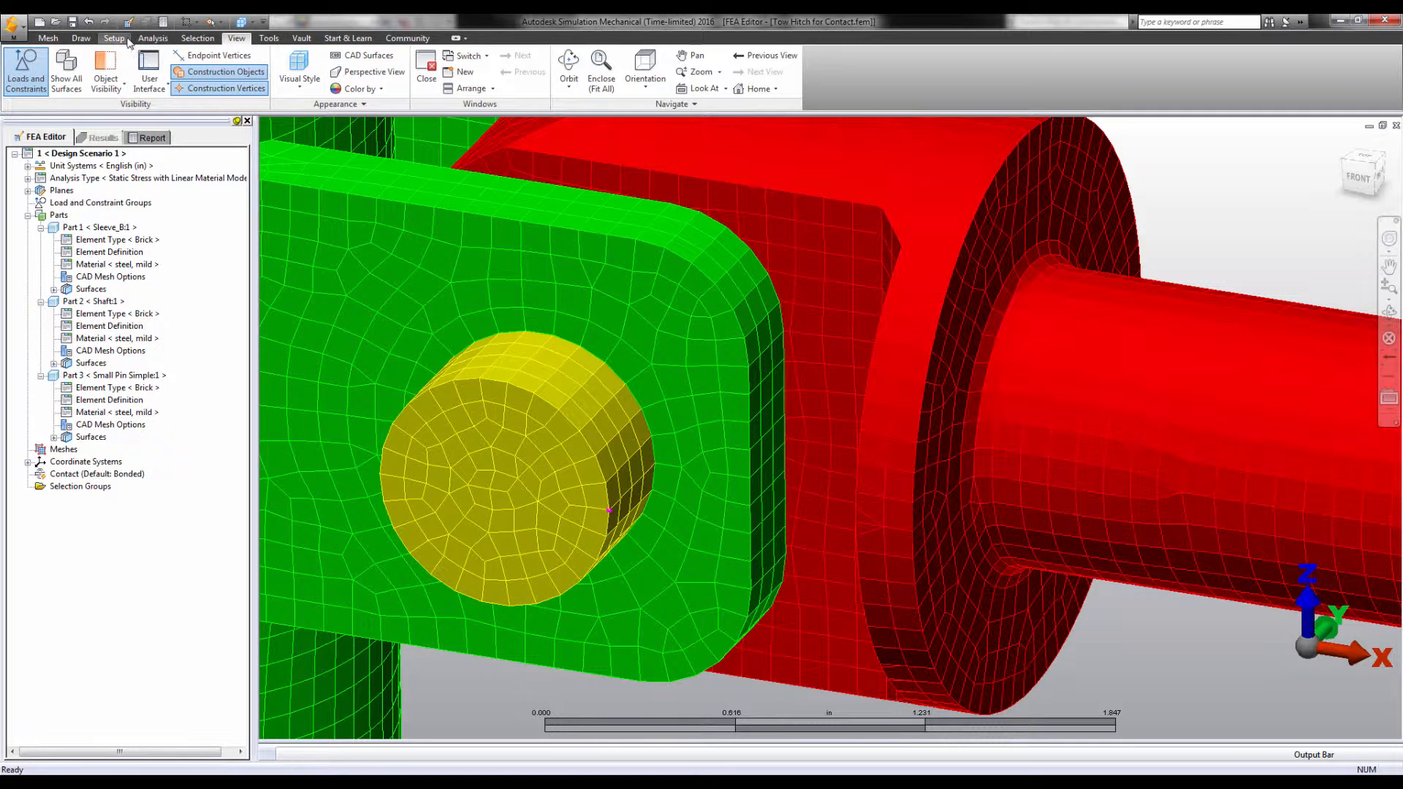
# Add a Z-direction 1D spring support with 1000 lbf/in stiffness to the pin node
pyautogui.click(114, 37)
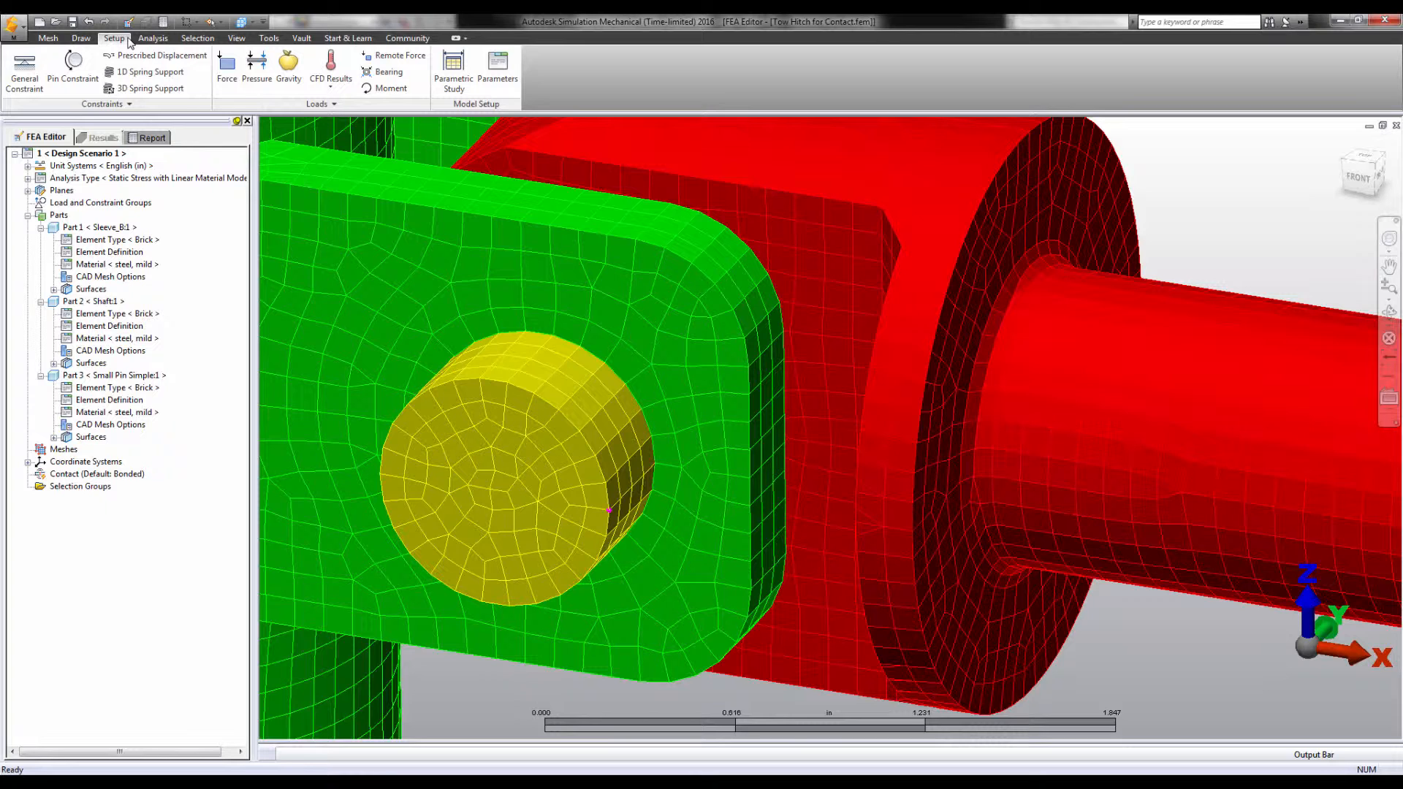
pyautogui.click(151, 71)
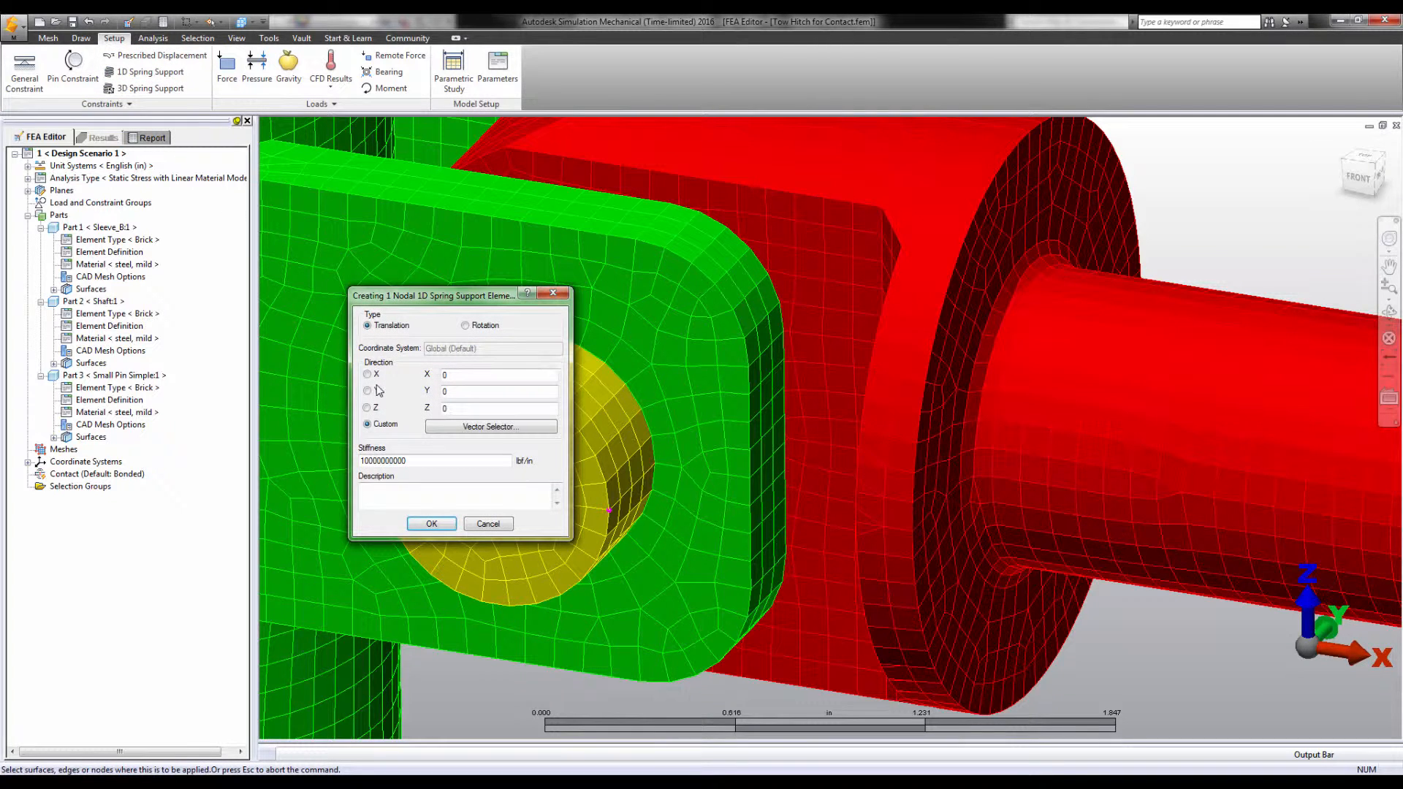
pyautogui.click(366, 408)
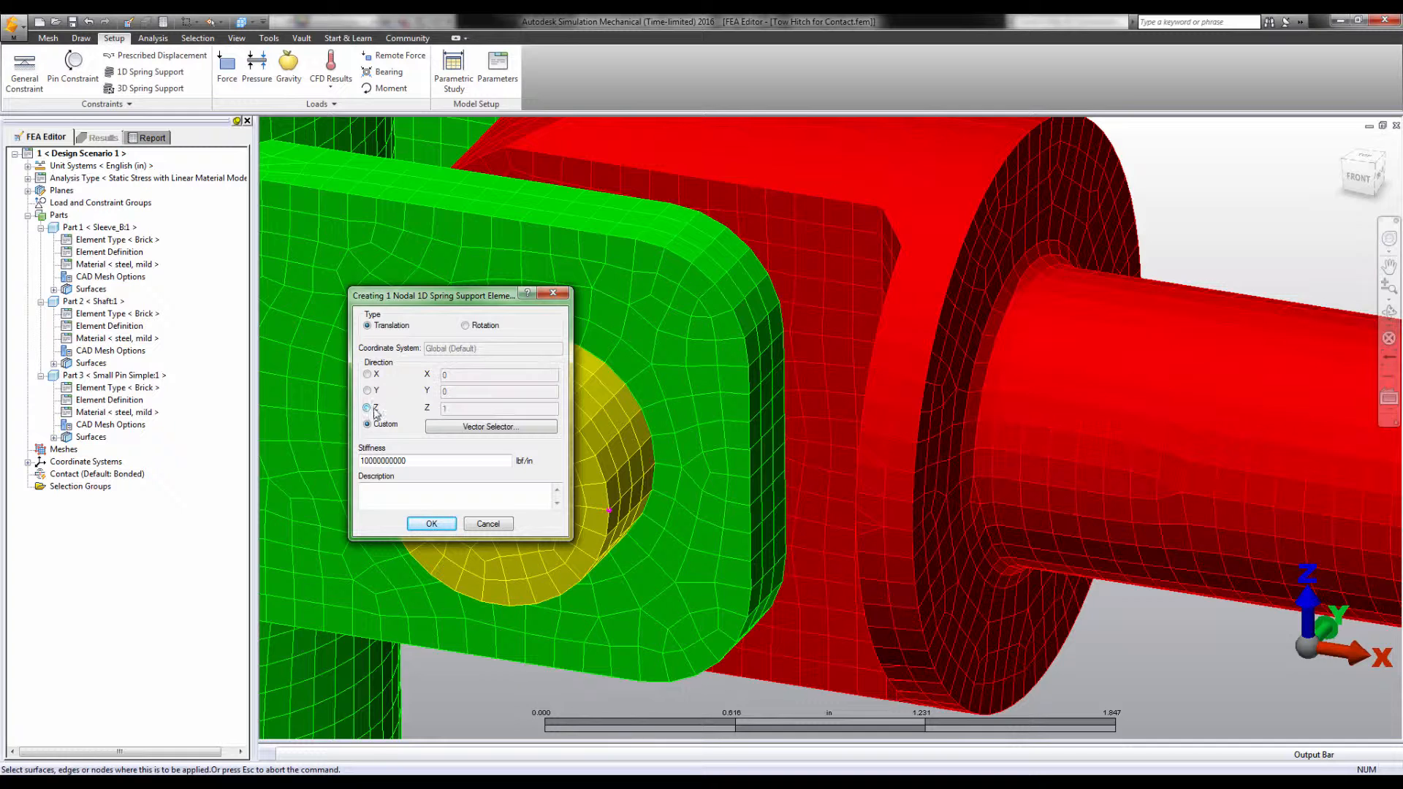
pyautogui.click(367, 408)
pyautogui.write('1000')
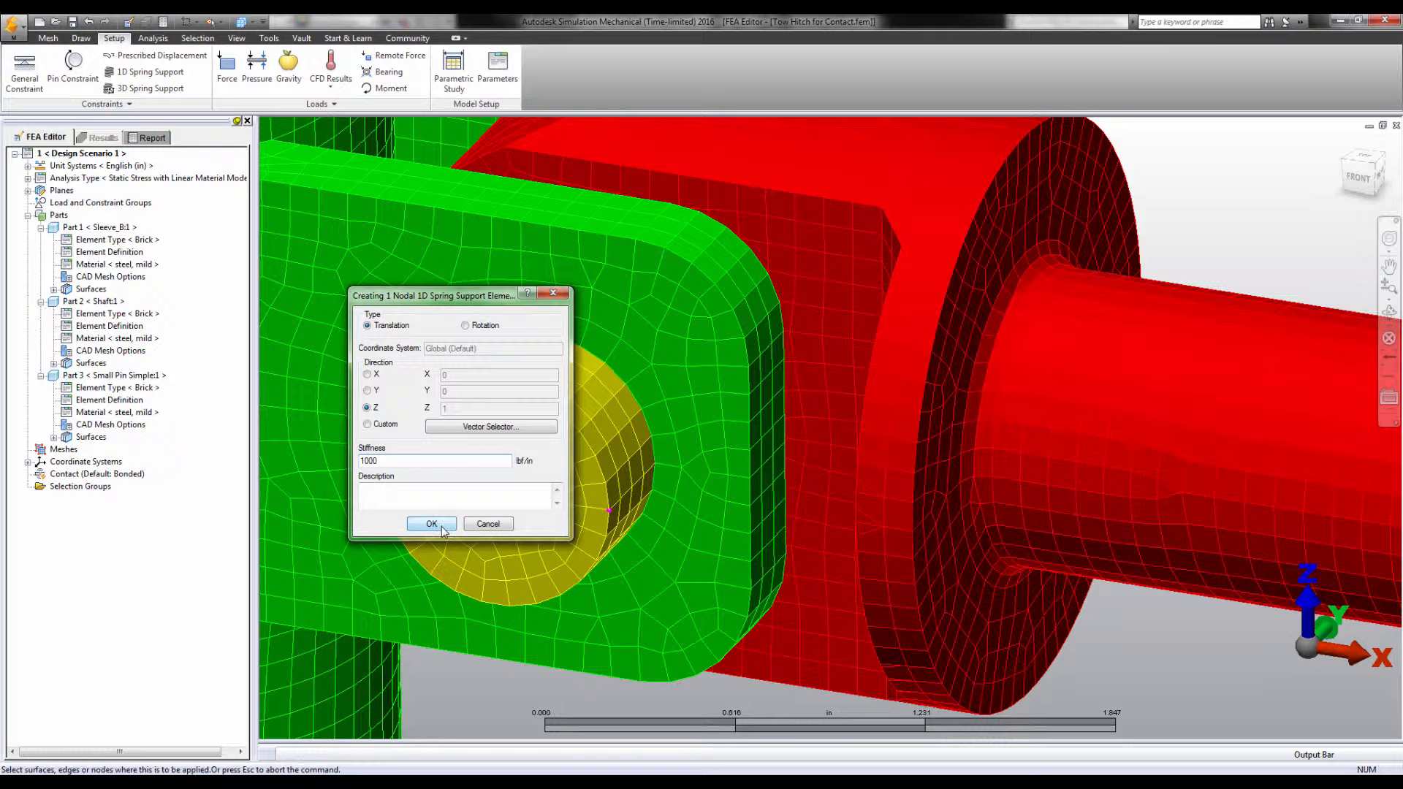
pyautogui.click(430, 523)
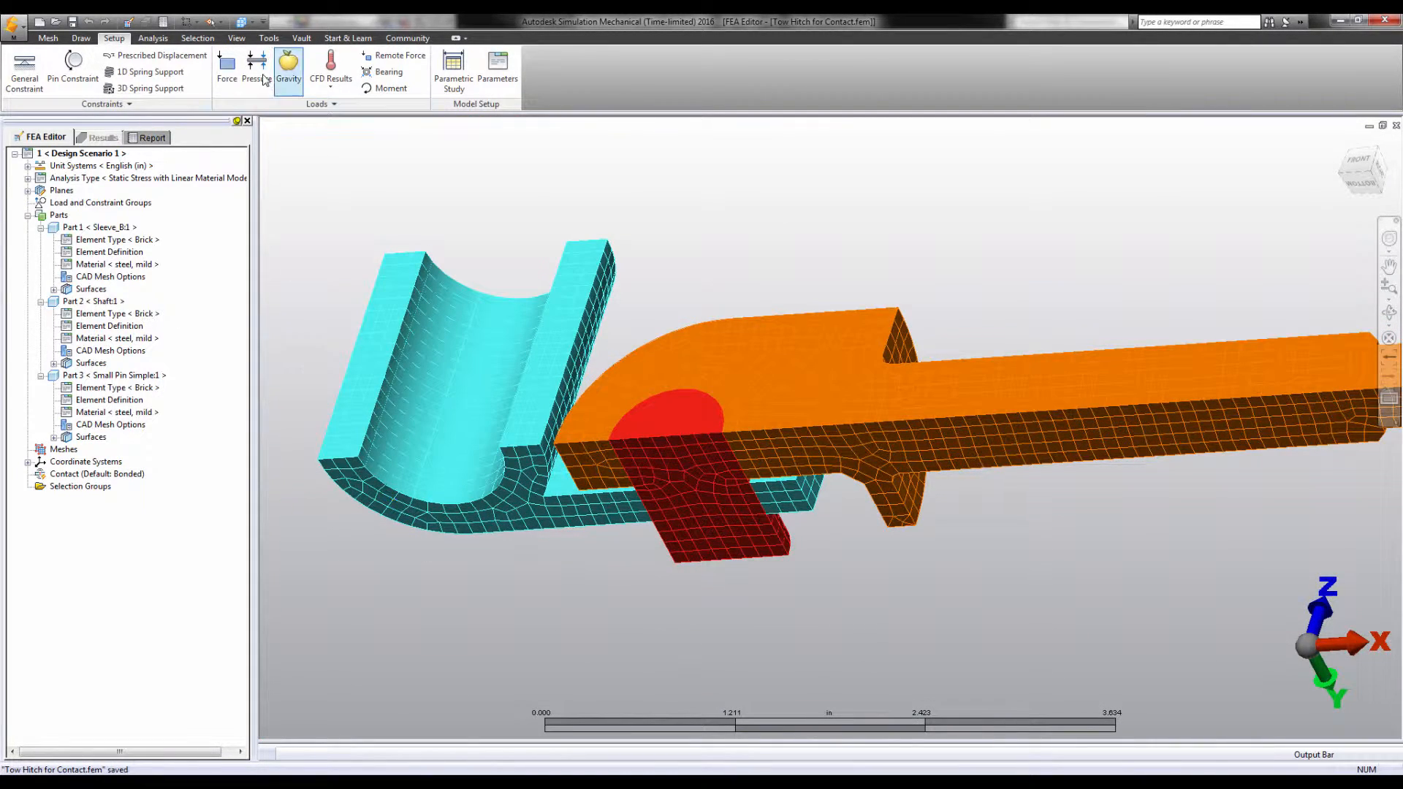
# Apply Y Symmetry to the top cut faces, then choose symmetry for the bottom cut faces
pyautogui.click(197, 37)
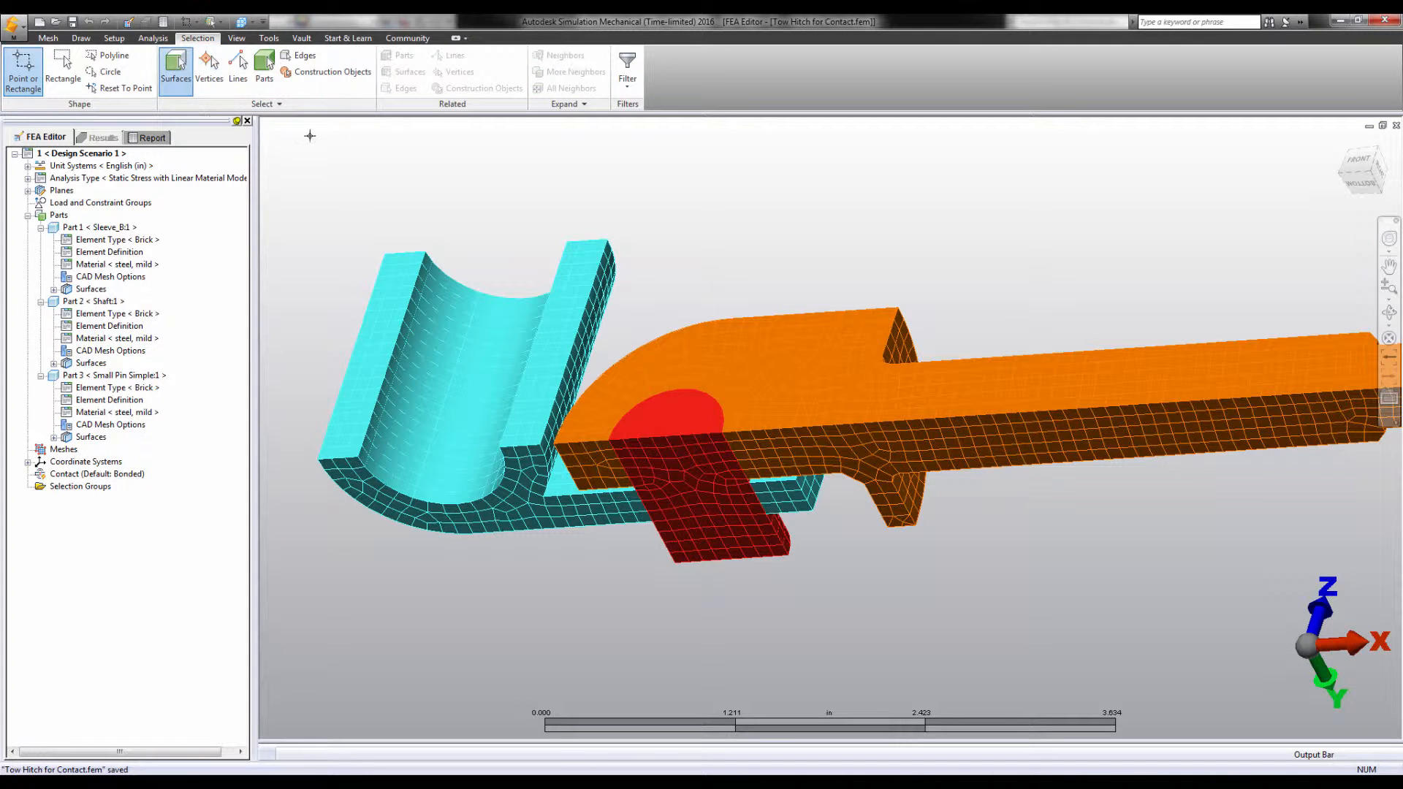
pyautogui.click(379, 358)
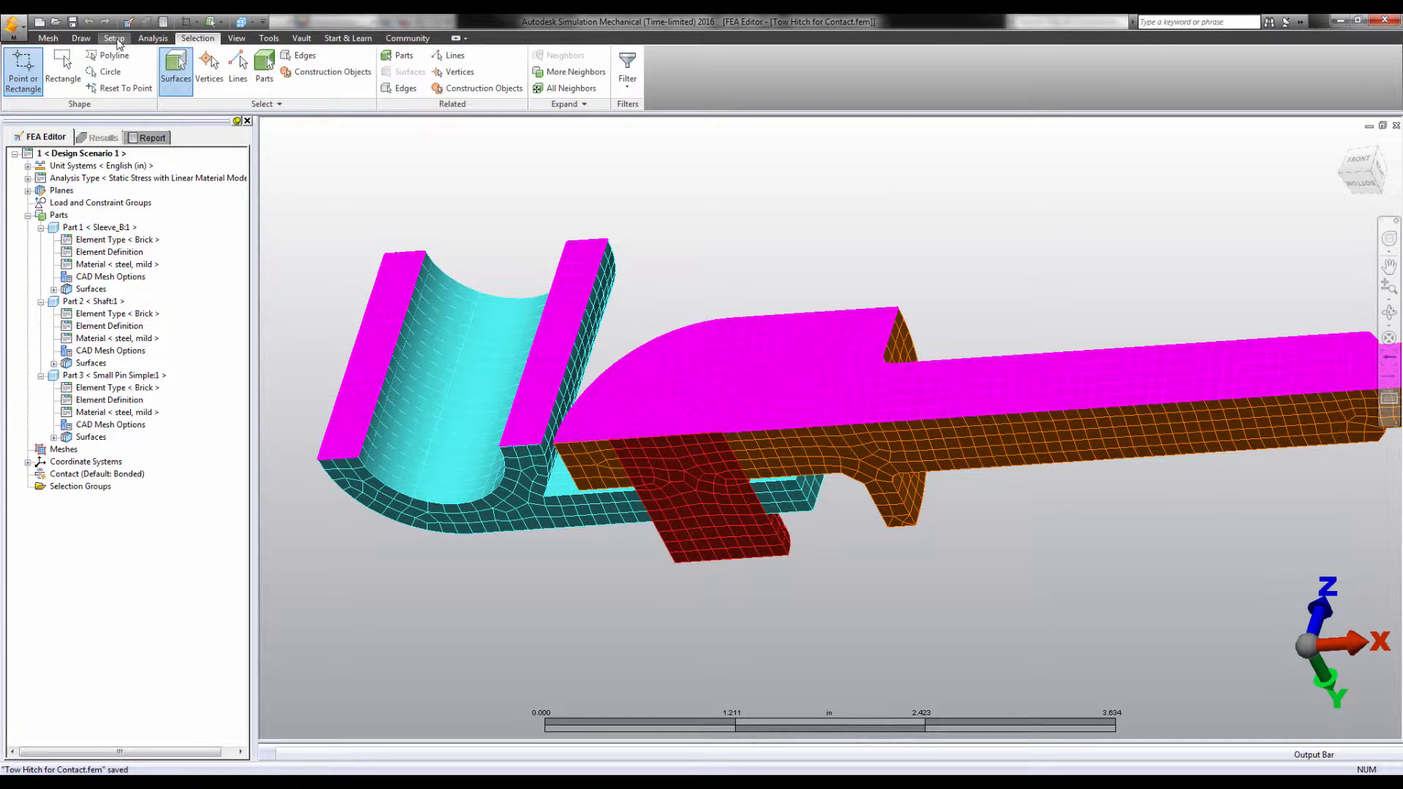
pyautogui.click(23, 72)
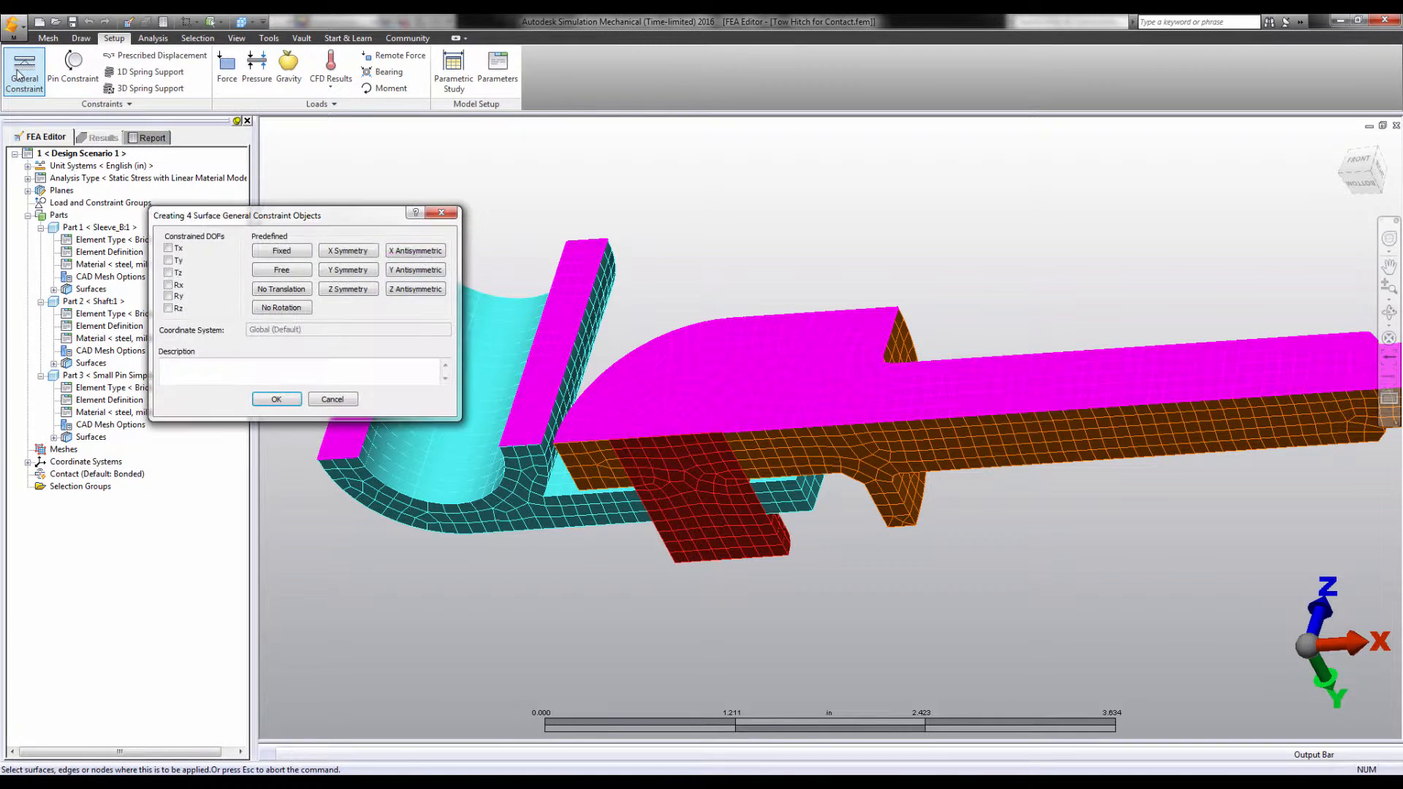
pyautogui.click(347, 270)
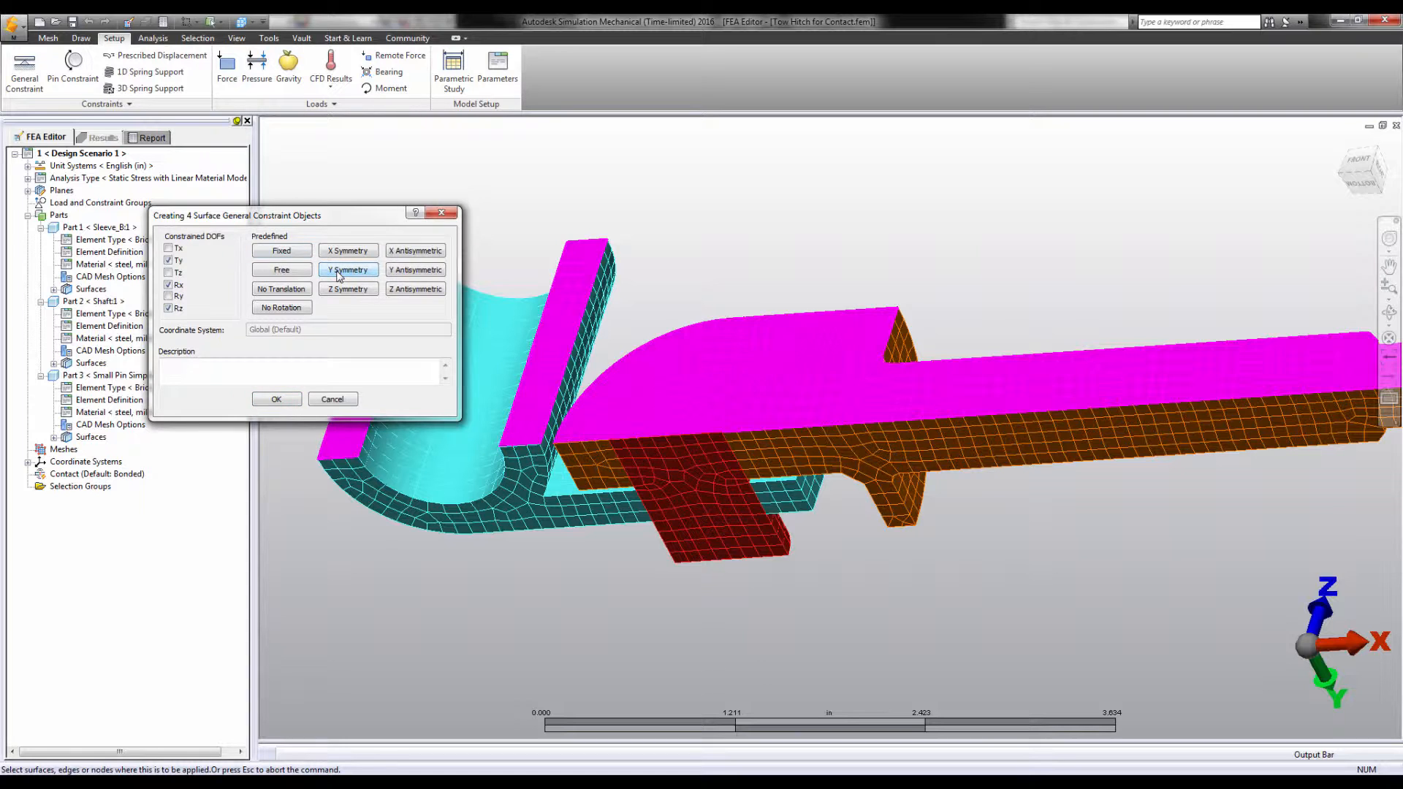
pyautogui.click(276, 399)
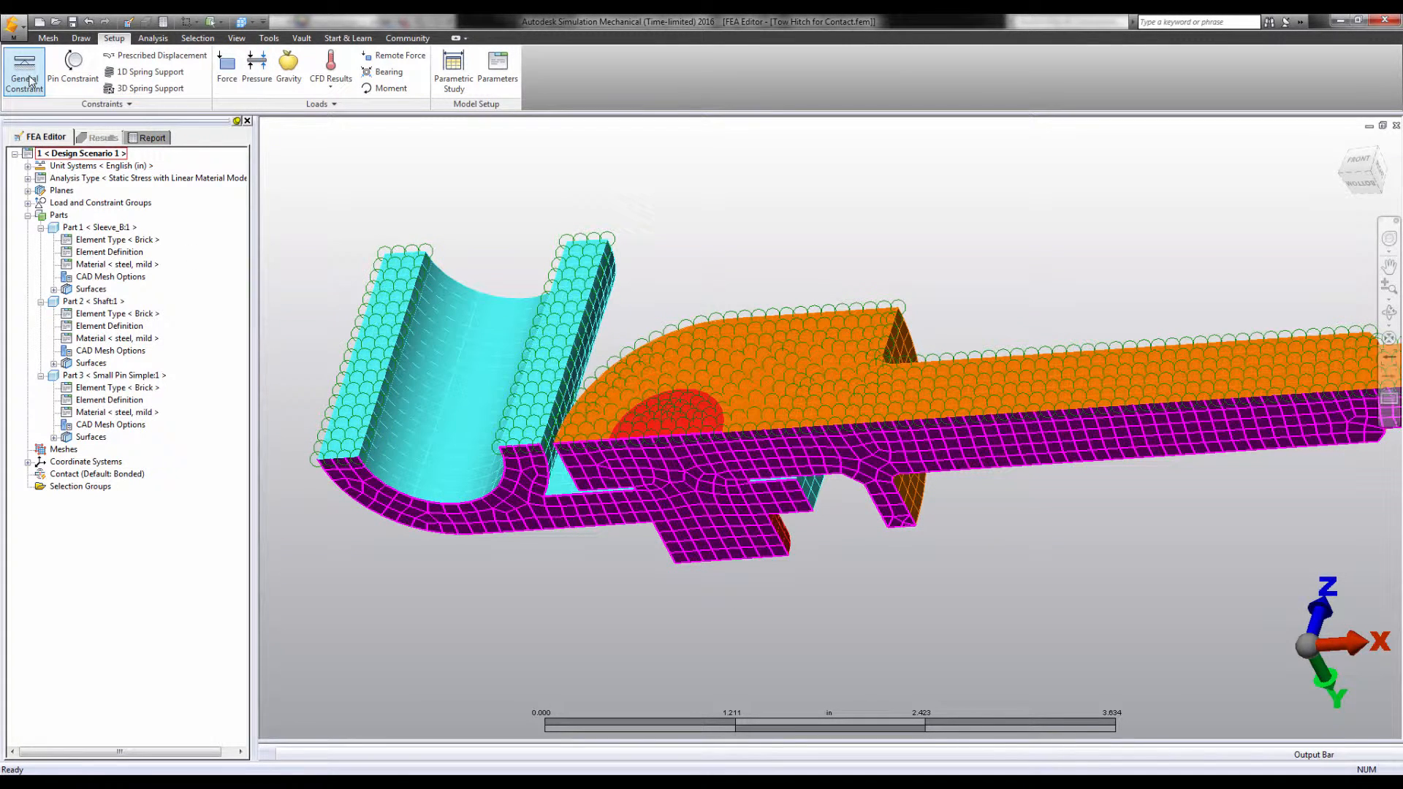
pyautogui.click(24, 72)
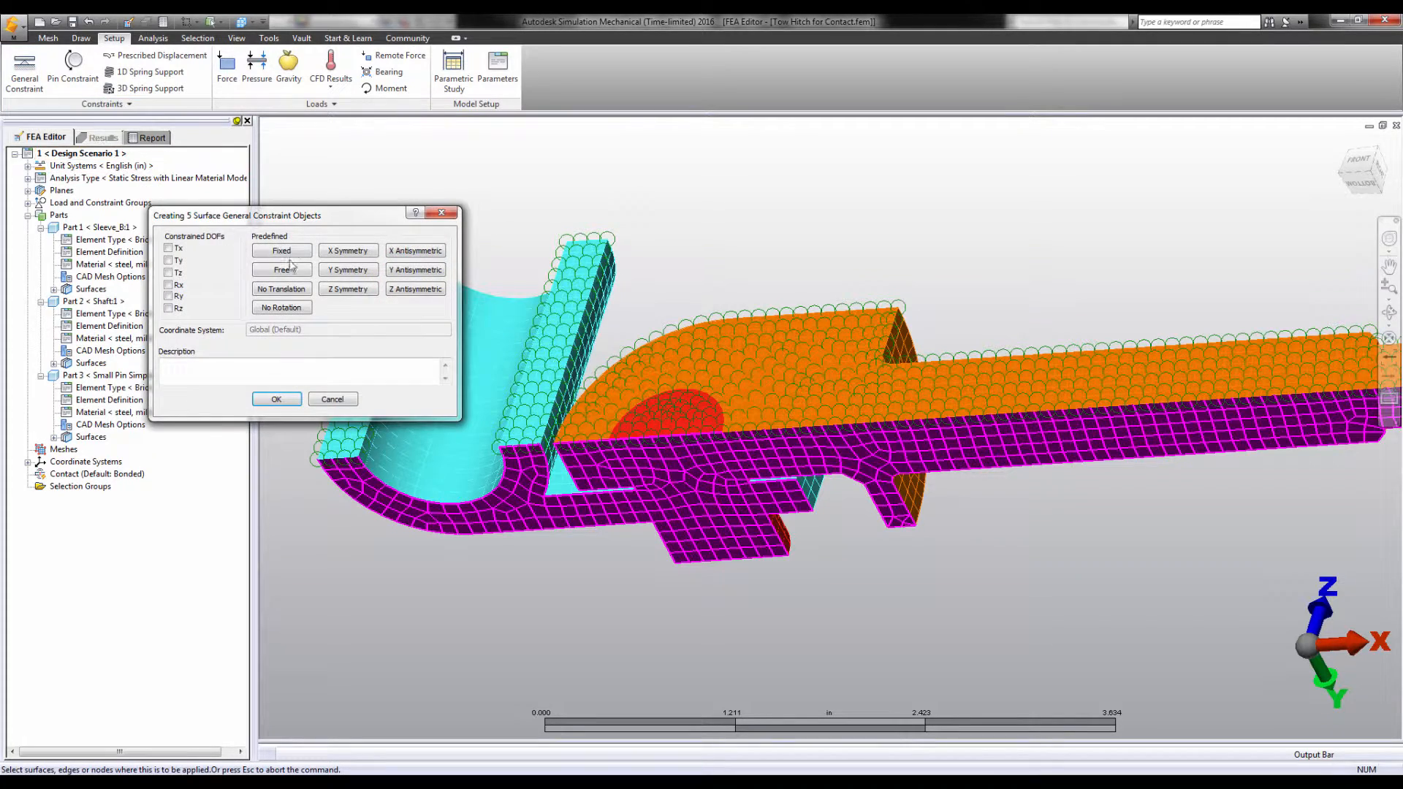
pyautogui.click(347, 288)
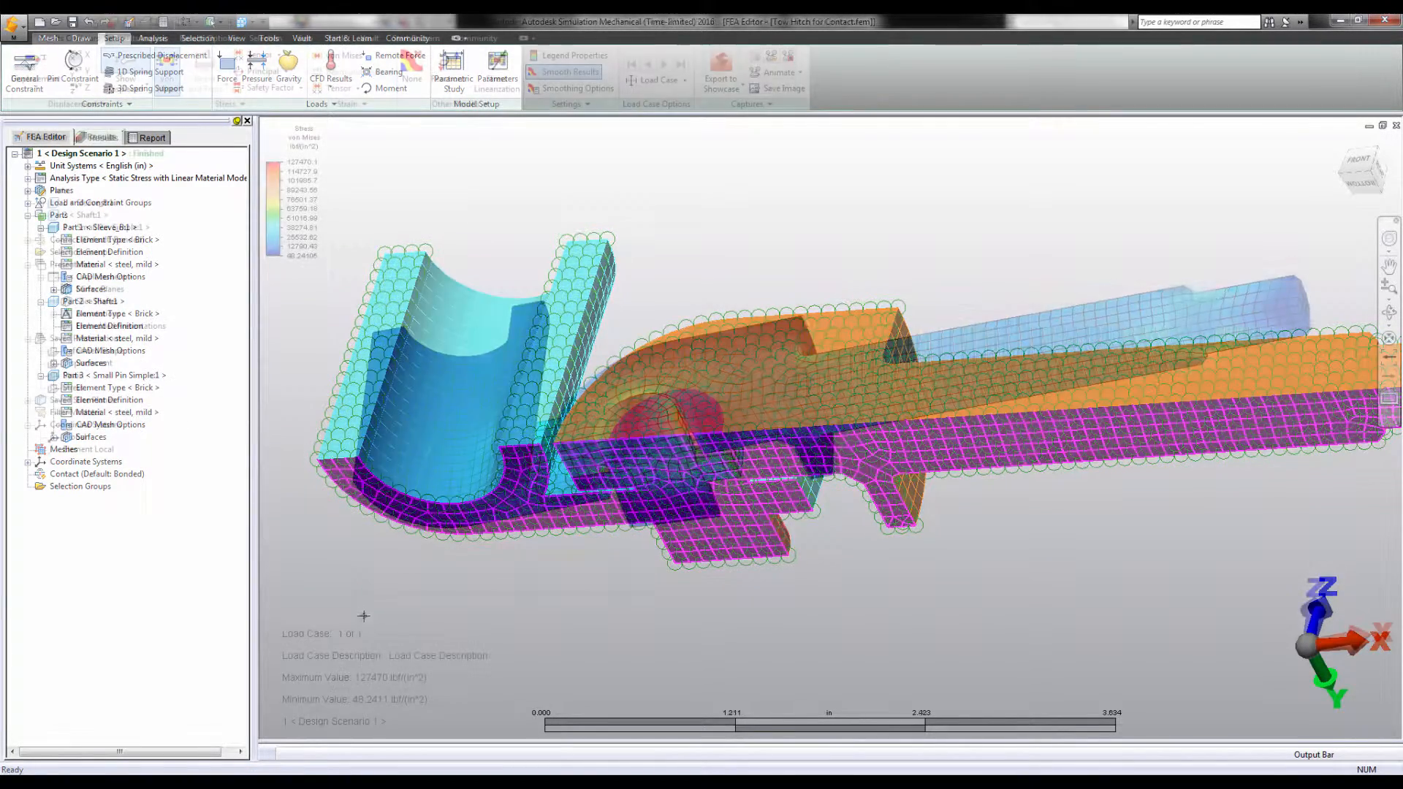
# Show von Mises stress and activate mirror planes Plane 1 <XY> and Plane 3 <XZ>
pyautogui.click(101, 136)
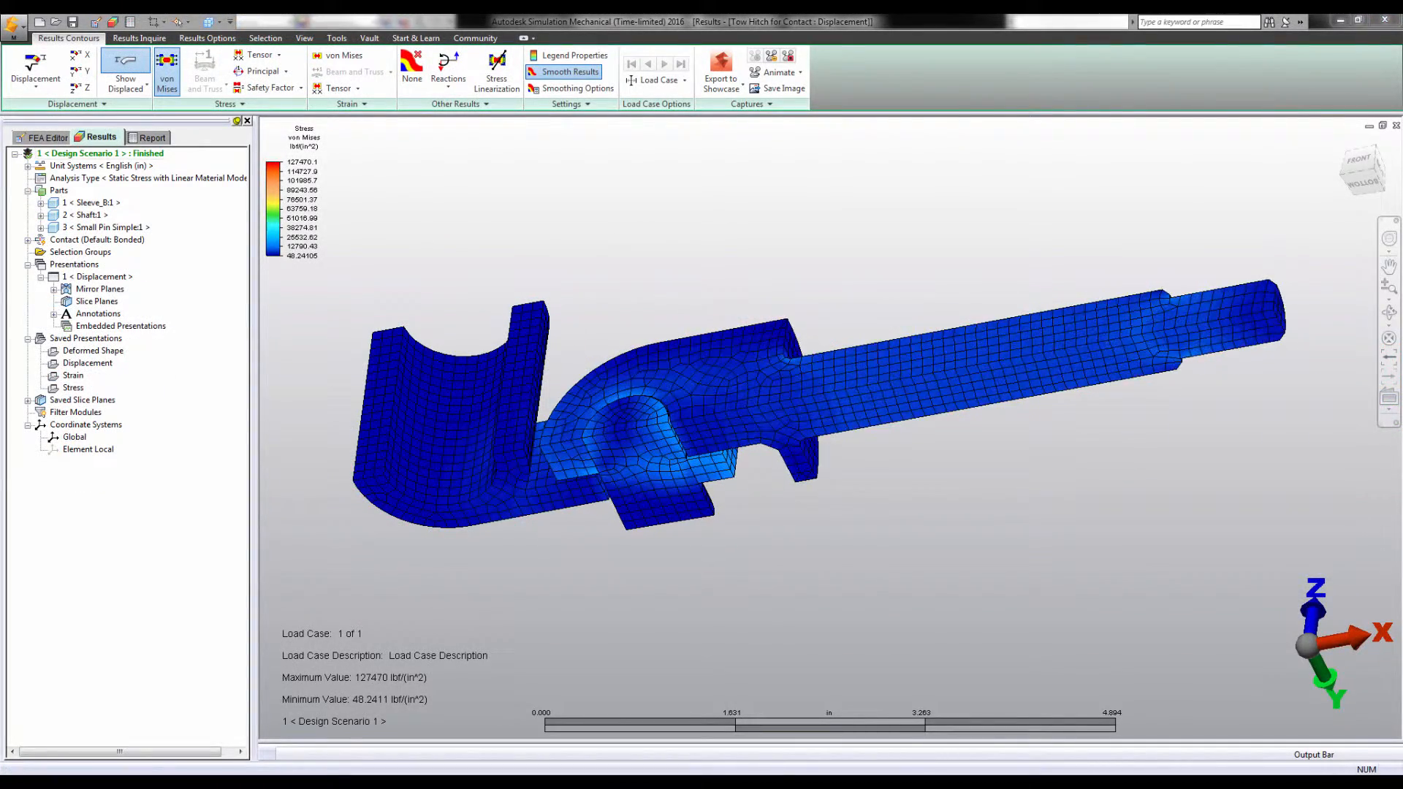
pyautogui.click(55, 288)
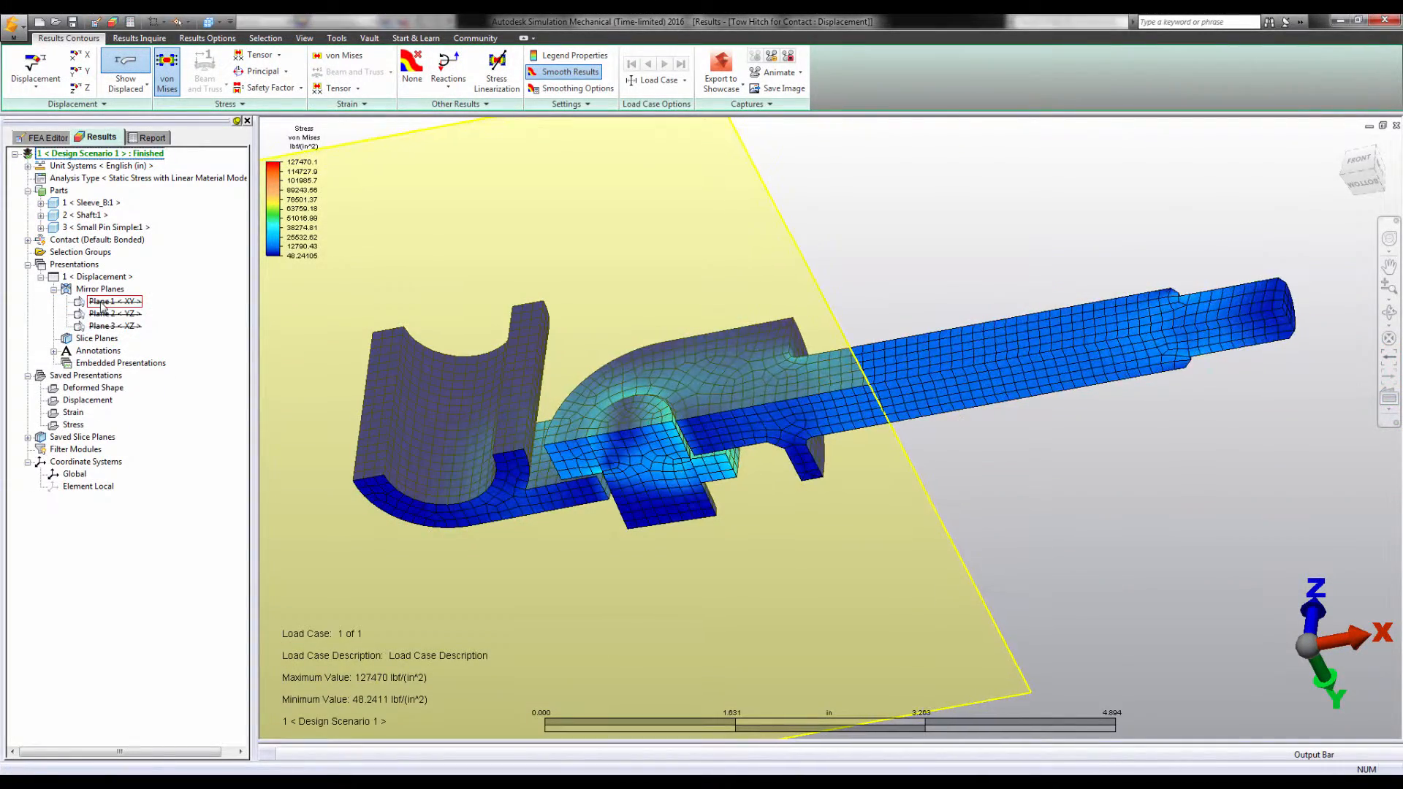
pyautogui.rightClick(111, 302)
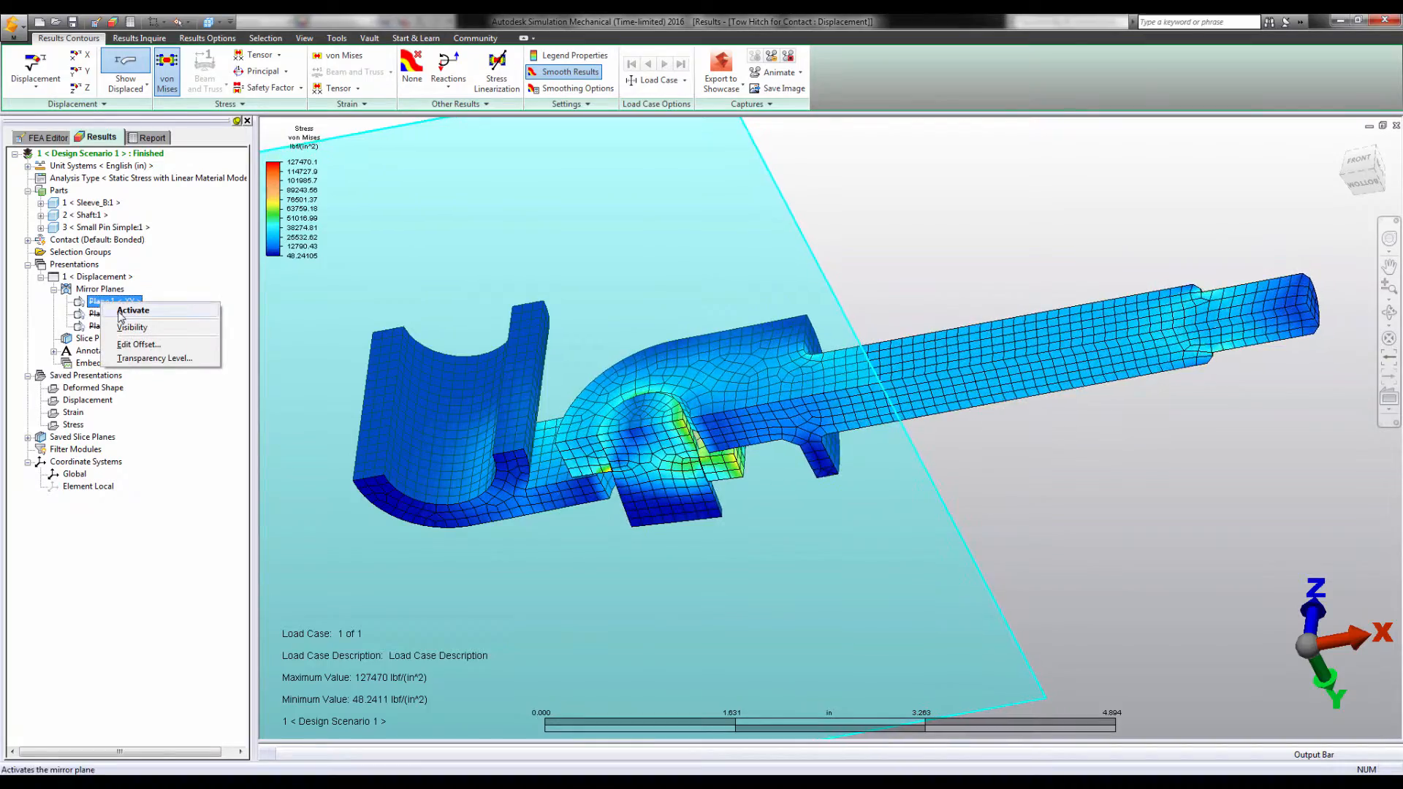
pyautogui.click(132, 310)
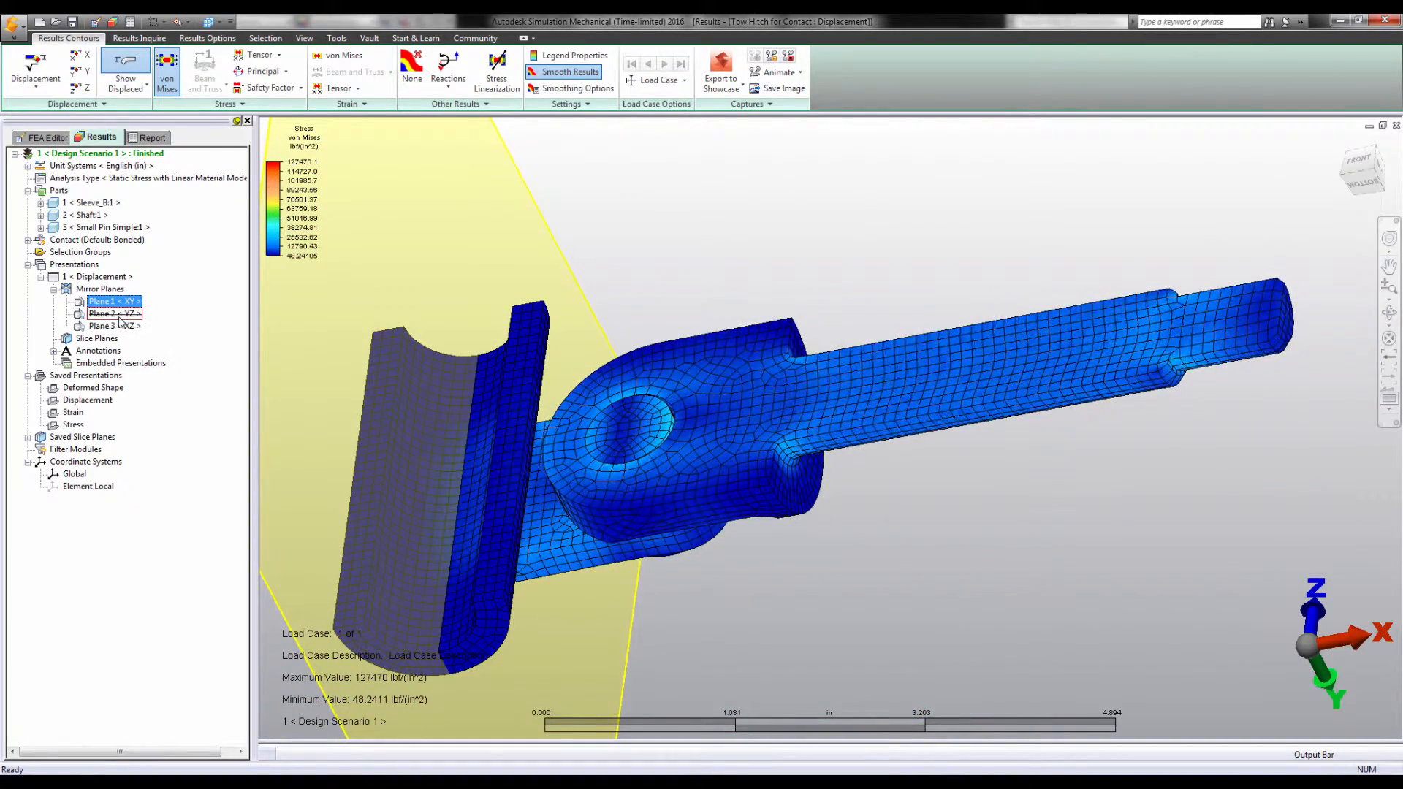
pyautogui.rightClick(112, 326)
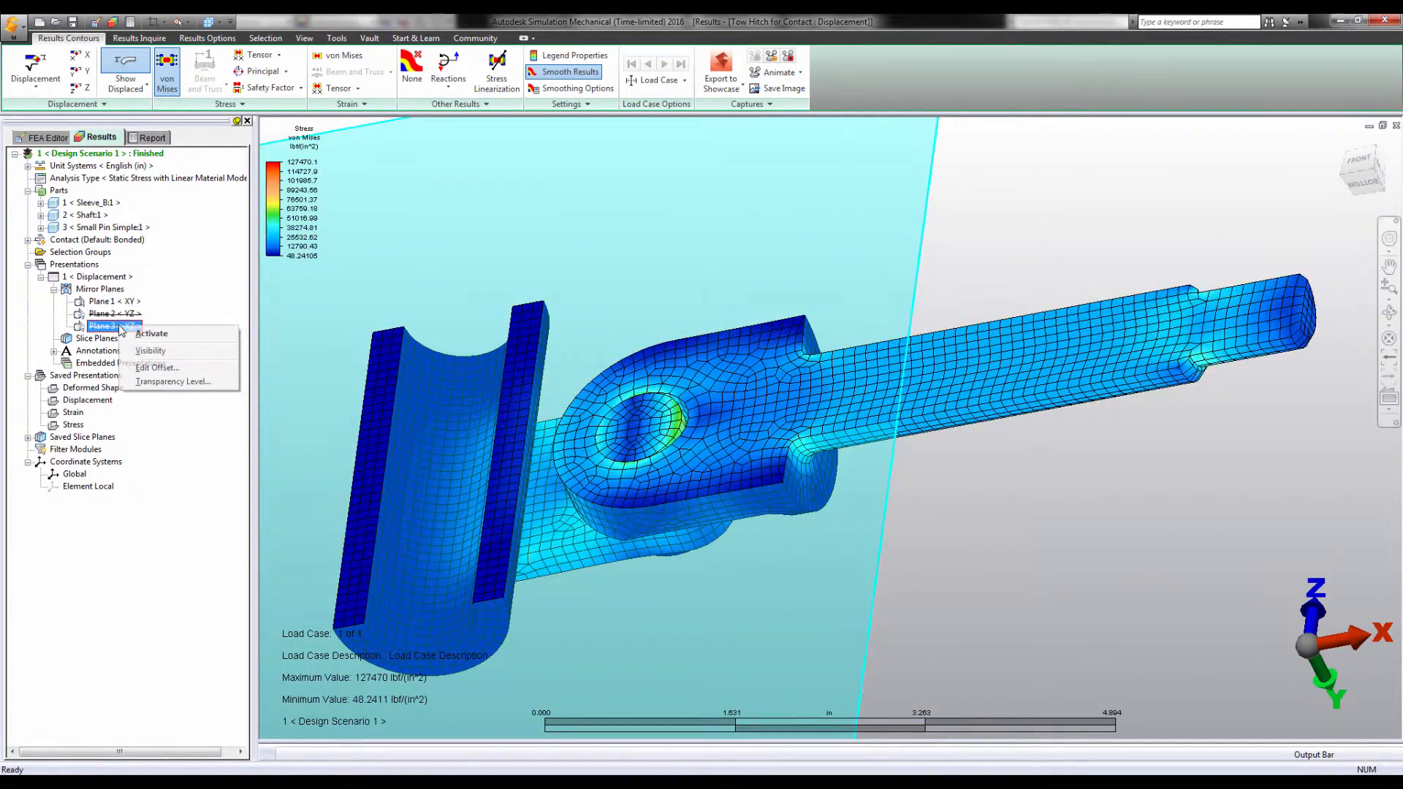
pyautogui.click(149, 350)
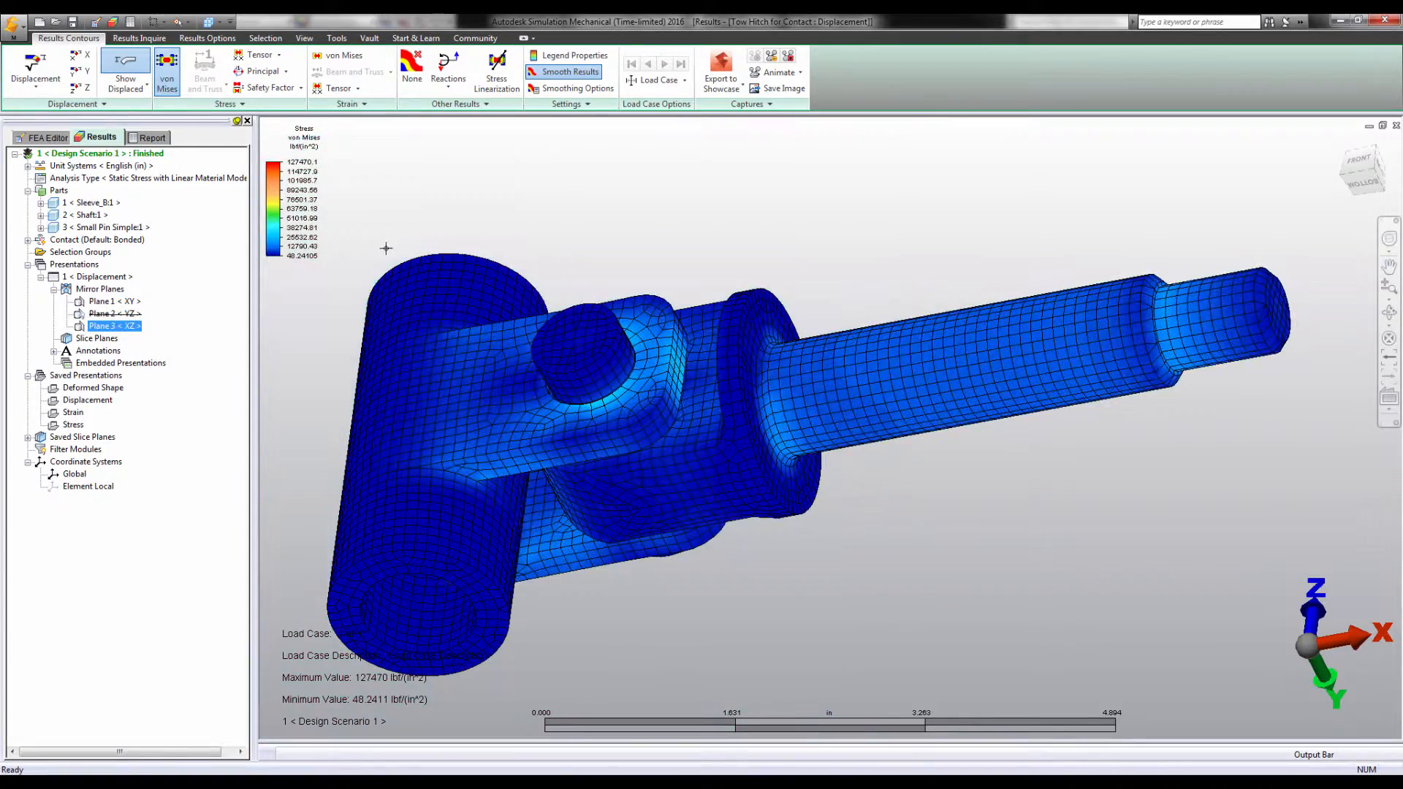